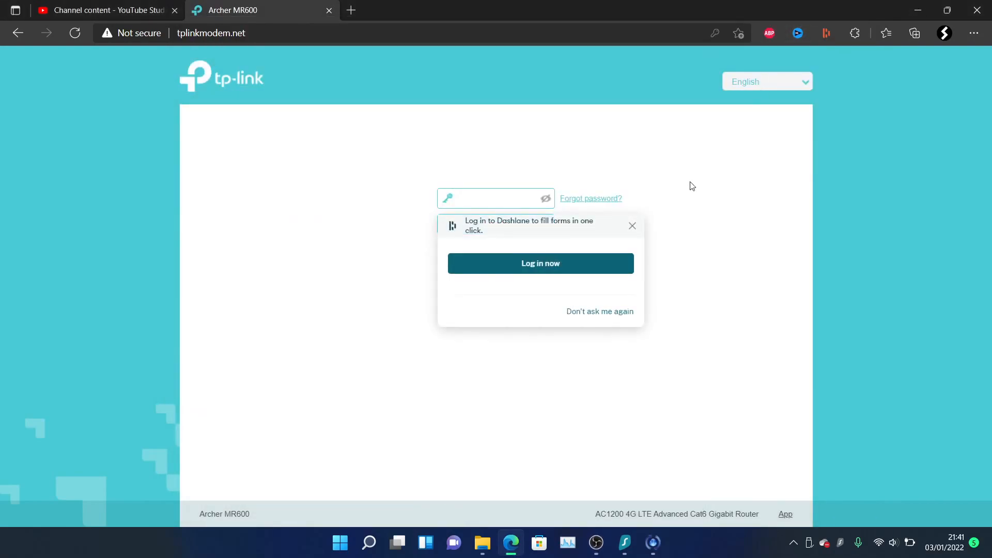
# Step: Dismiss the password-manager prompt, enter the admin password and log in to the router
pyautogui.click(630, 225)
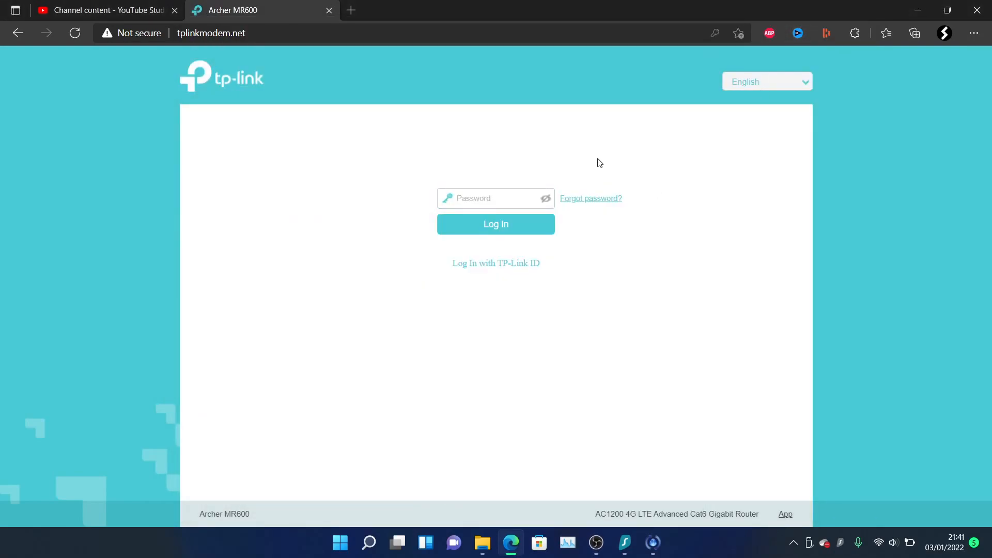
pyautogui.moveTo(309, 25)
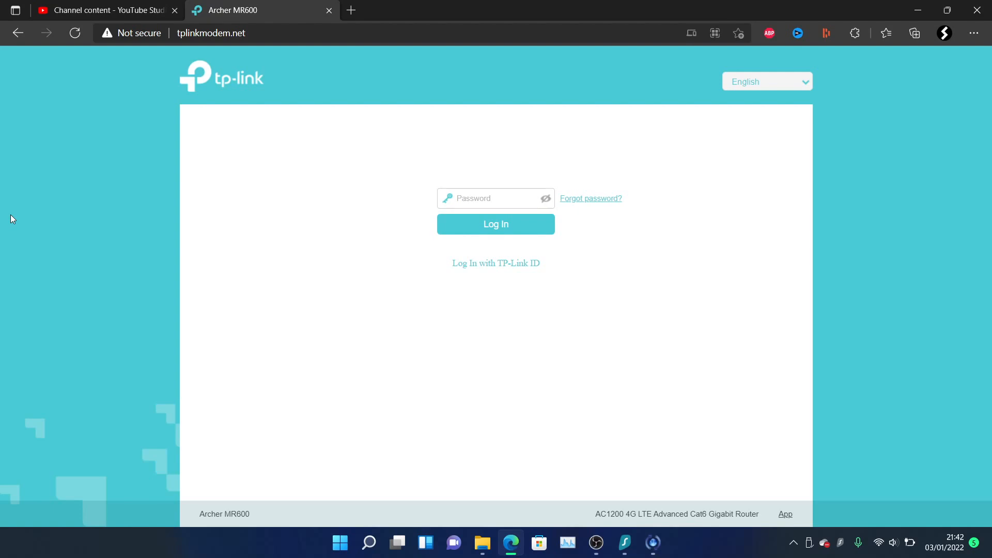
pyautogui.click(495, 198)
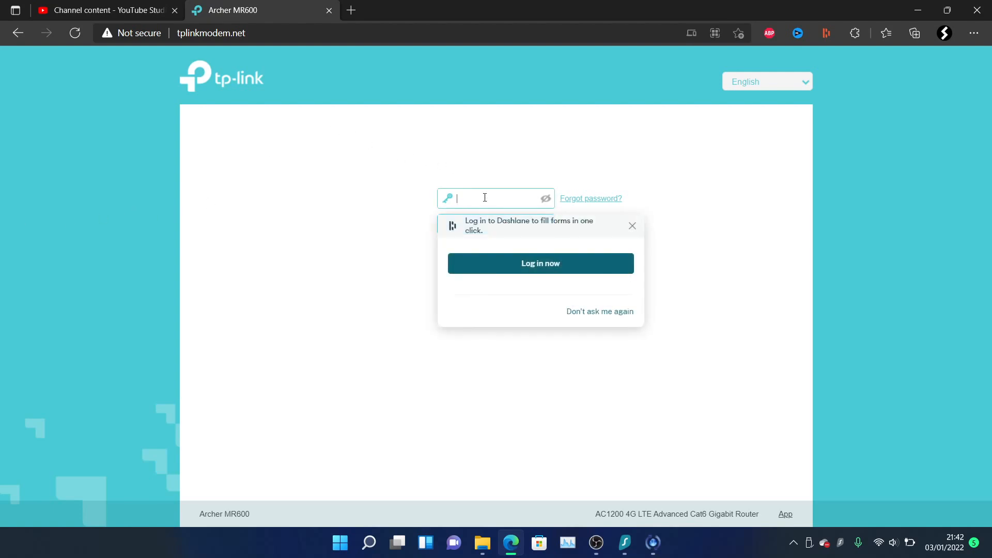
pyautogui.write('••••••')
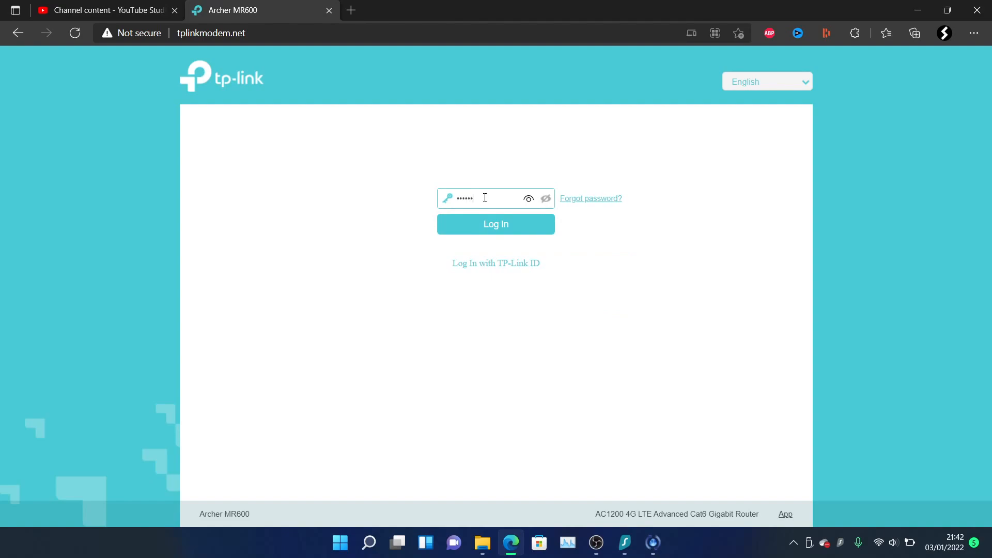
pyautogui.click(495, 224)
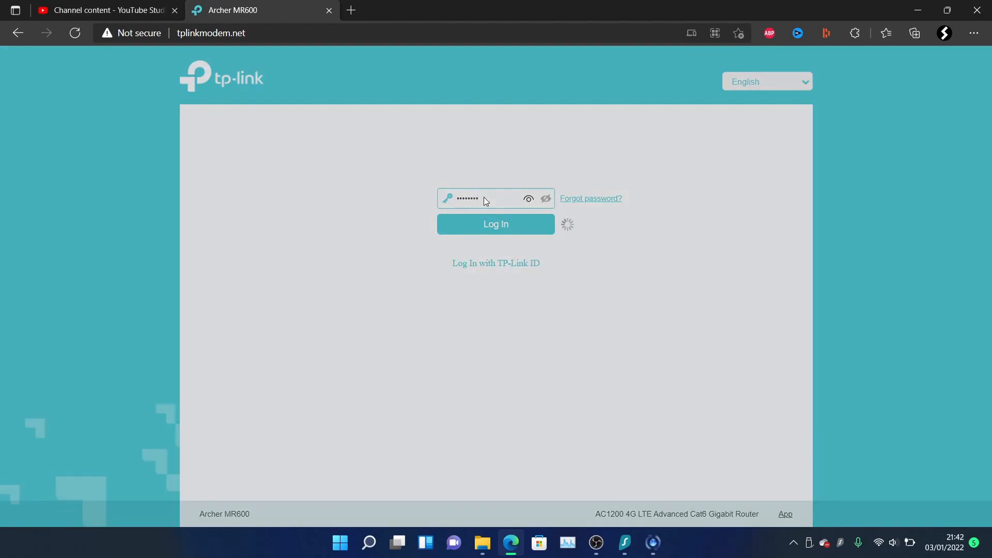
pyautogui.click(495, 224)
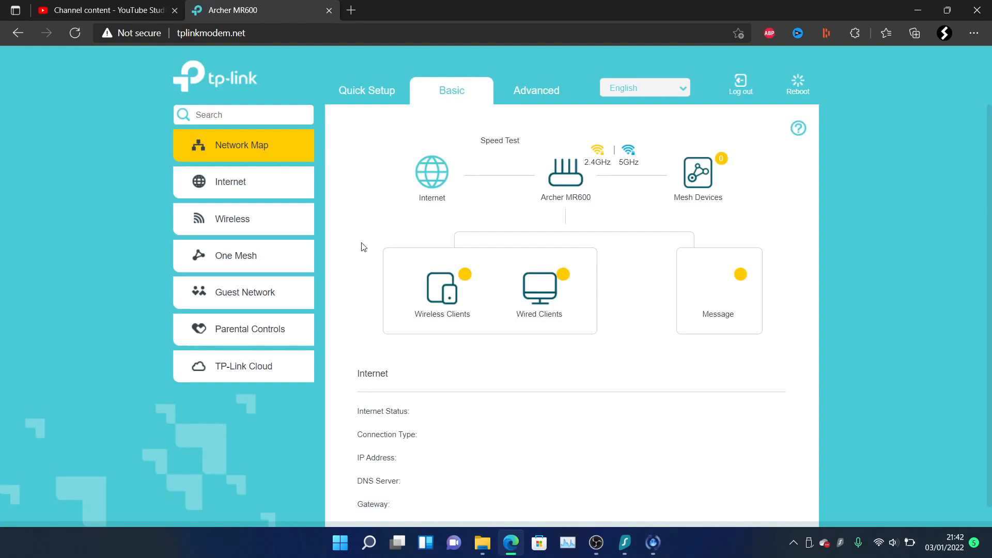
# Step: Go to Advanced > NAT Forwarding > DMZ to view the current DMZ host 192.168.1.106
pyautogui.click(536, 90)
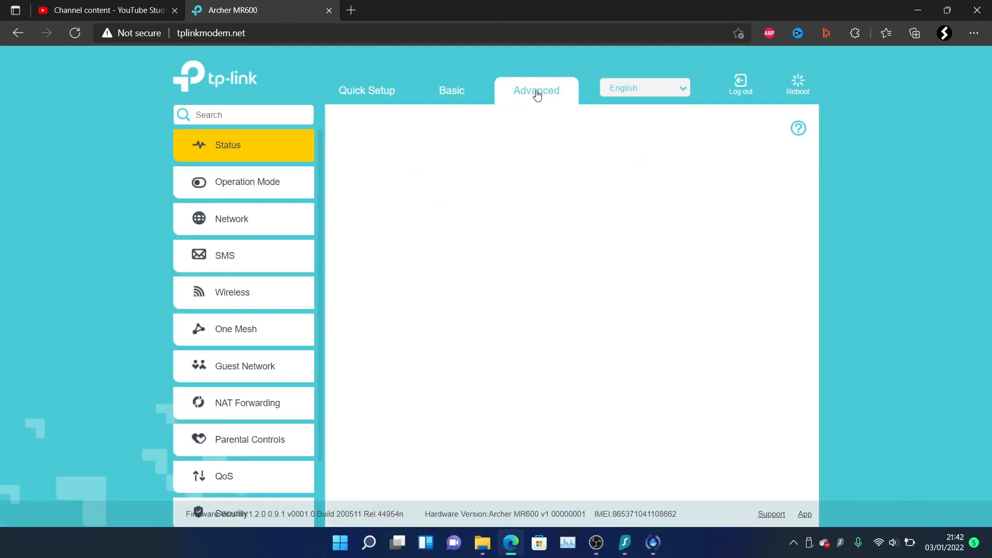
pyautogui.click(535, 90)
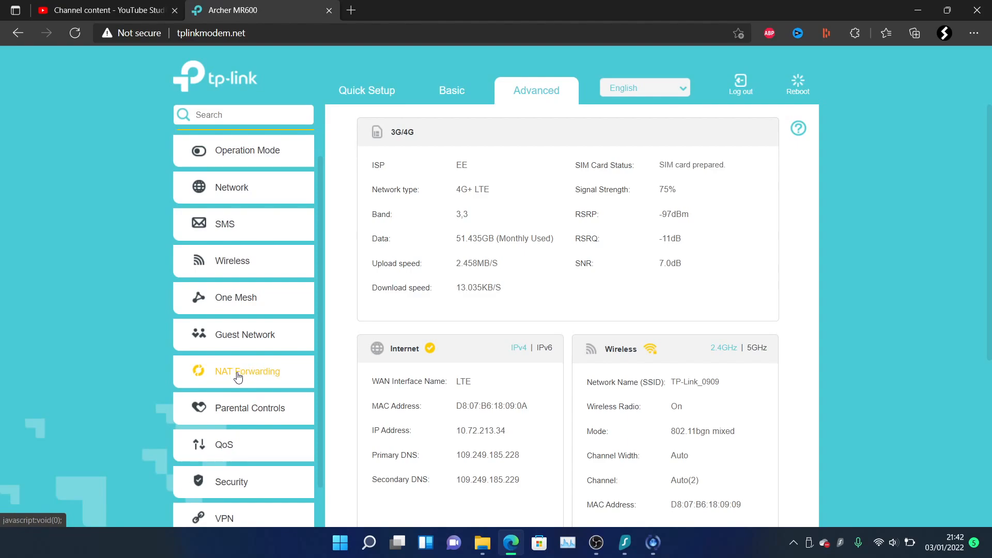
pyautogui.click(247, 370)
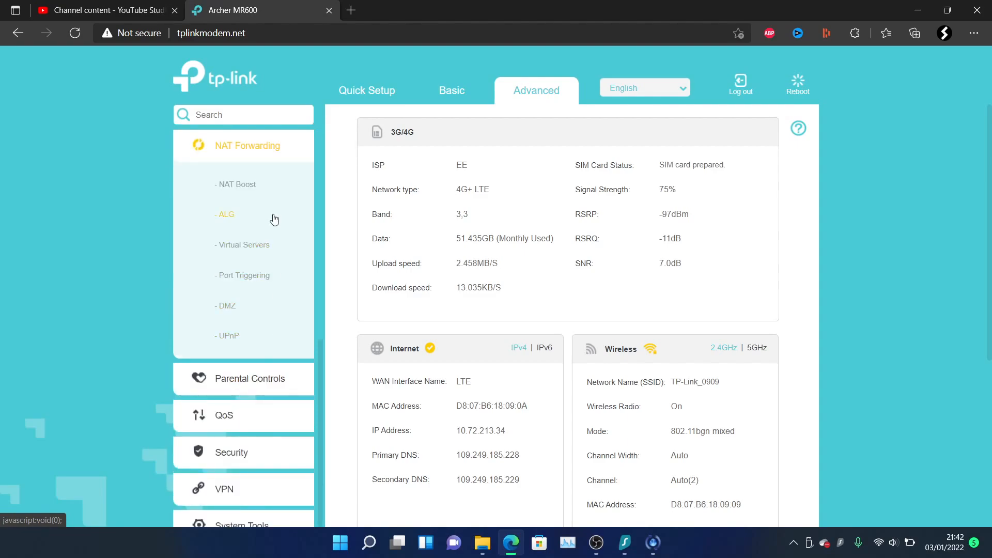
pyautogui.moveTo(227, 306)
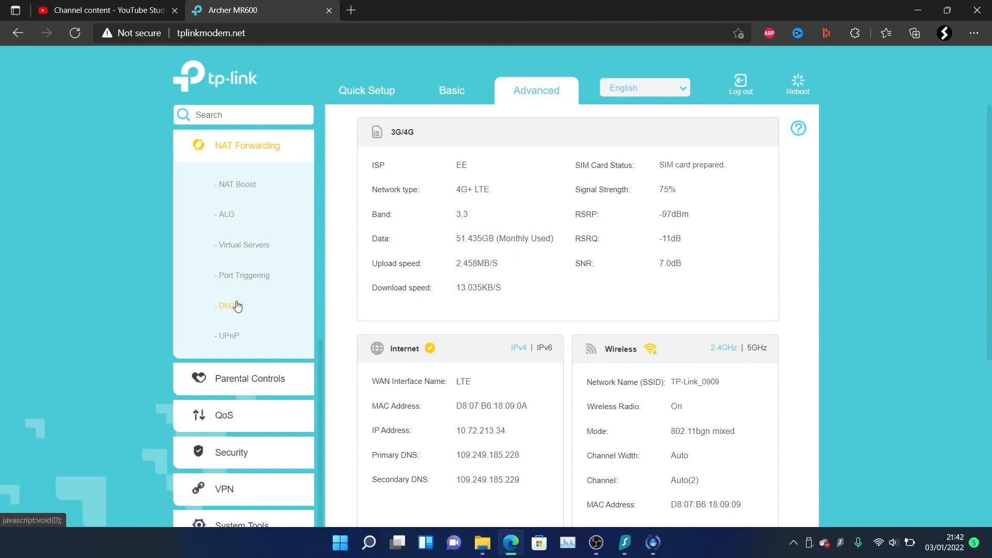
pyautogui.click(227, 305)
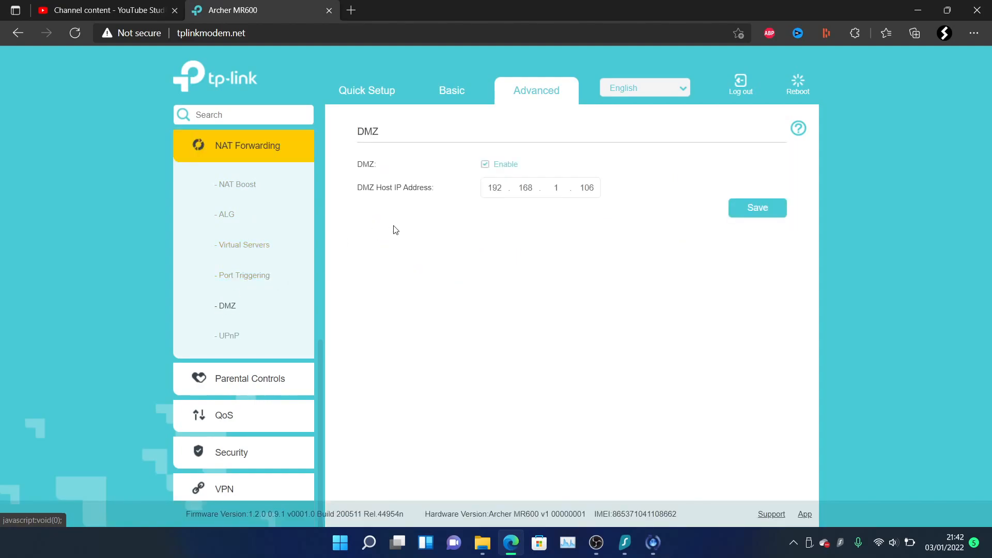
pyautogui.moveTo(365, 163)
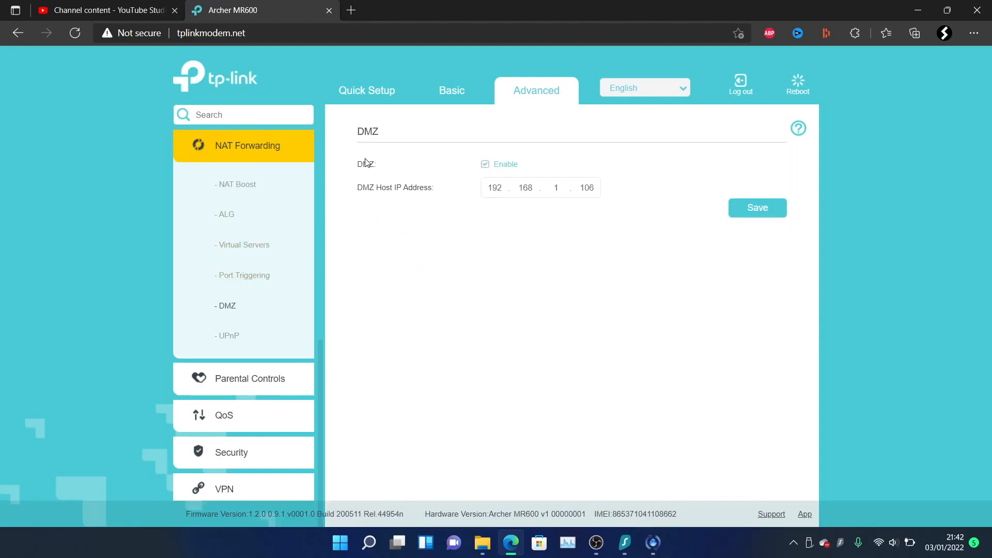
pyautogui.moveTo(297, 140)
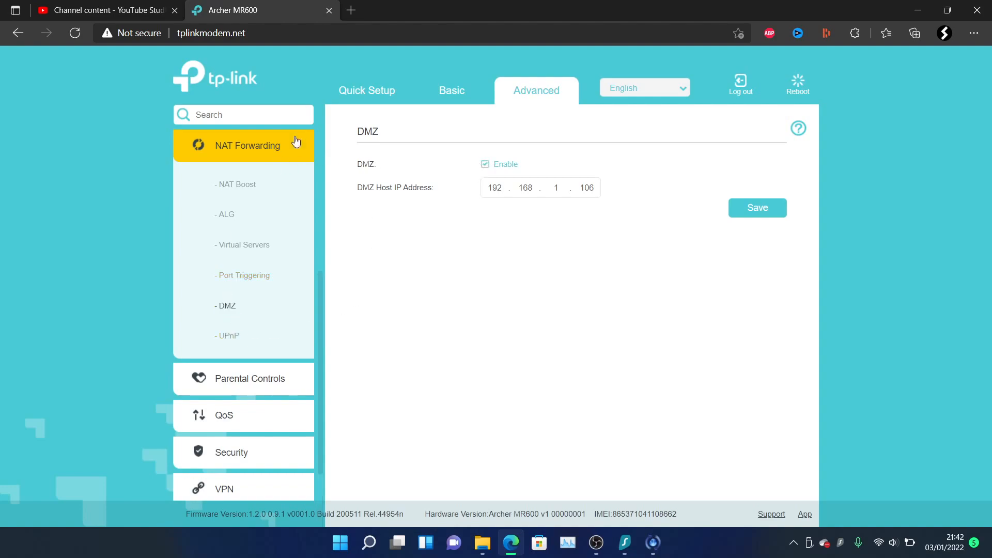
pyautogui.moveTo(265, 144)
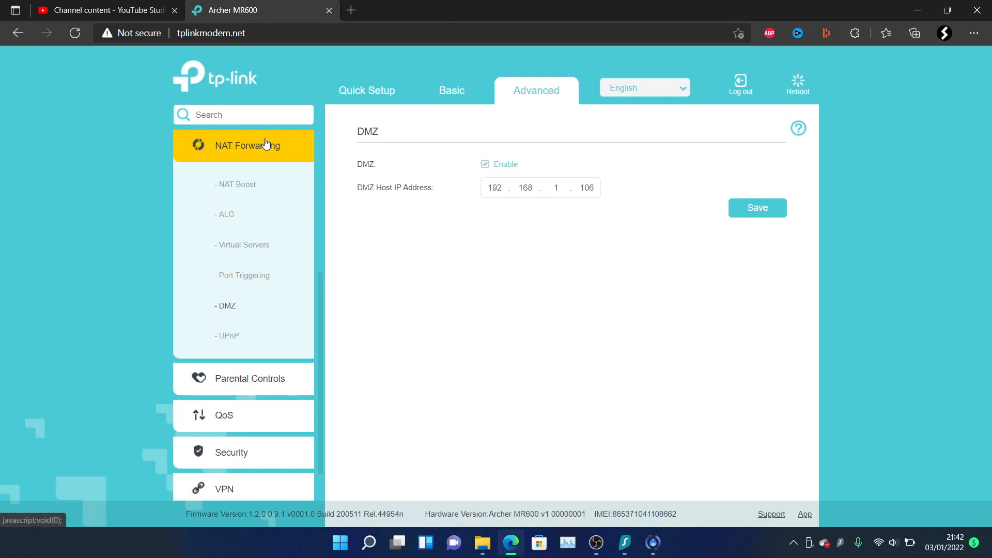
pyautogui.moveTo(289, 220)
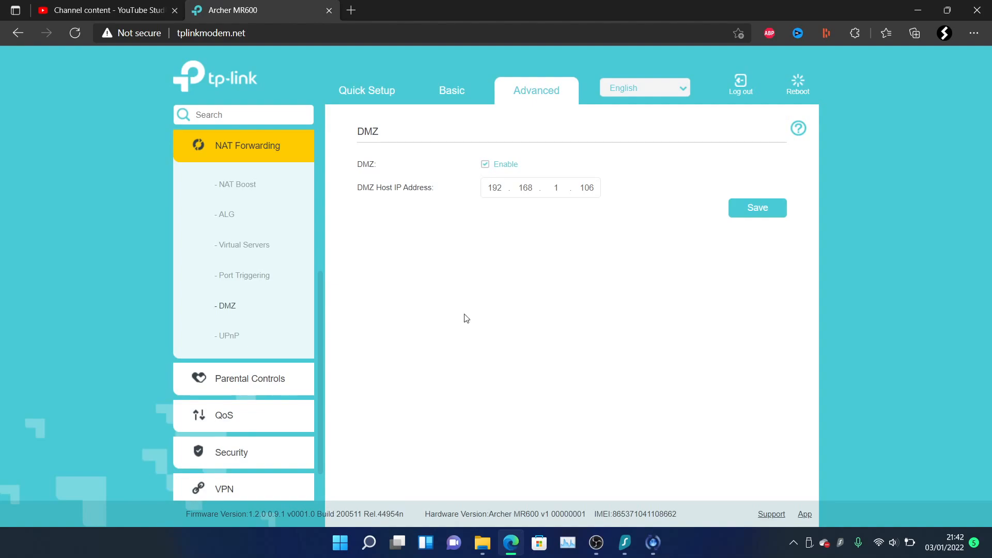
pyautogui.click(595, 542)
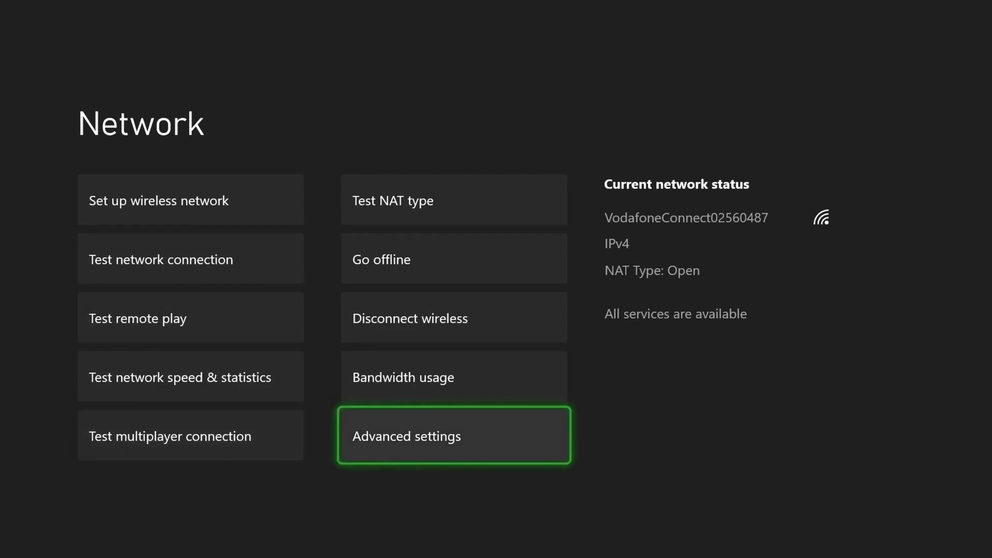
# Step: View the Xbox's advanced network settings to read the console's IP address
pyautogui.click(452, 435)
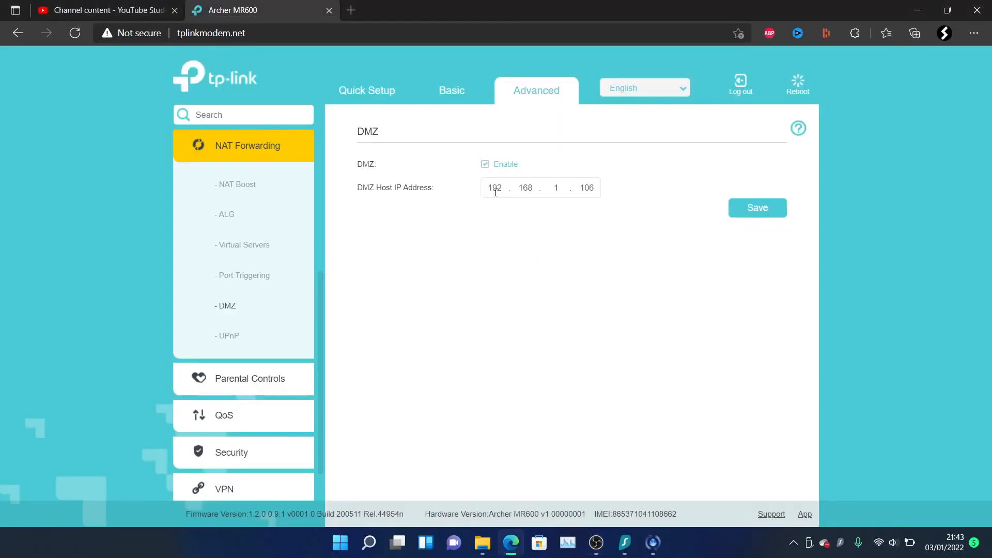
# Step: Change the DMZ host IP address's last octet to 4, making it 192.168.1.4
pyautogui.doubleClick(586, 188)
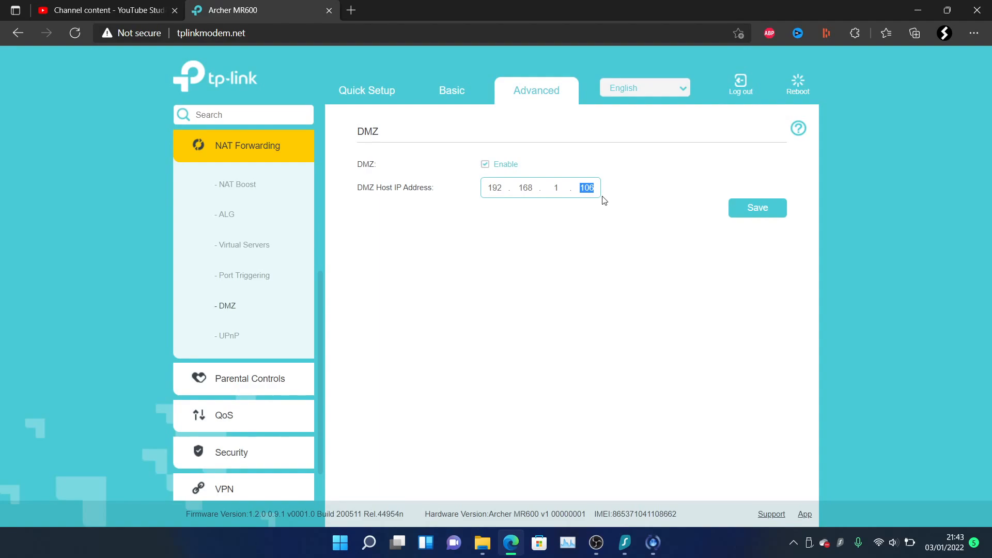
pyautogui.write('4')
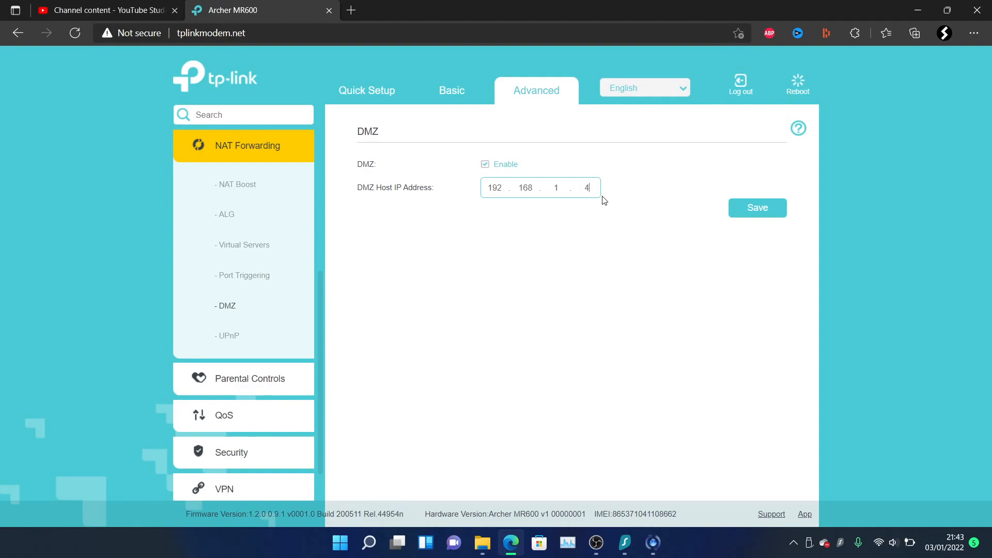
pyautogui.moveTo(757, 208)
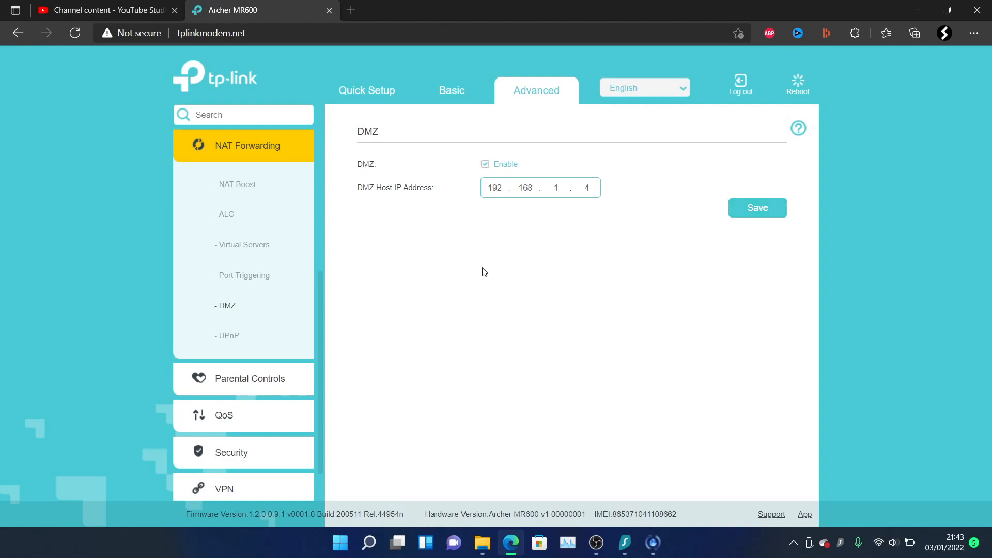
pyautogui.moveTo(470, 277)
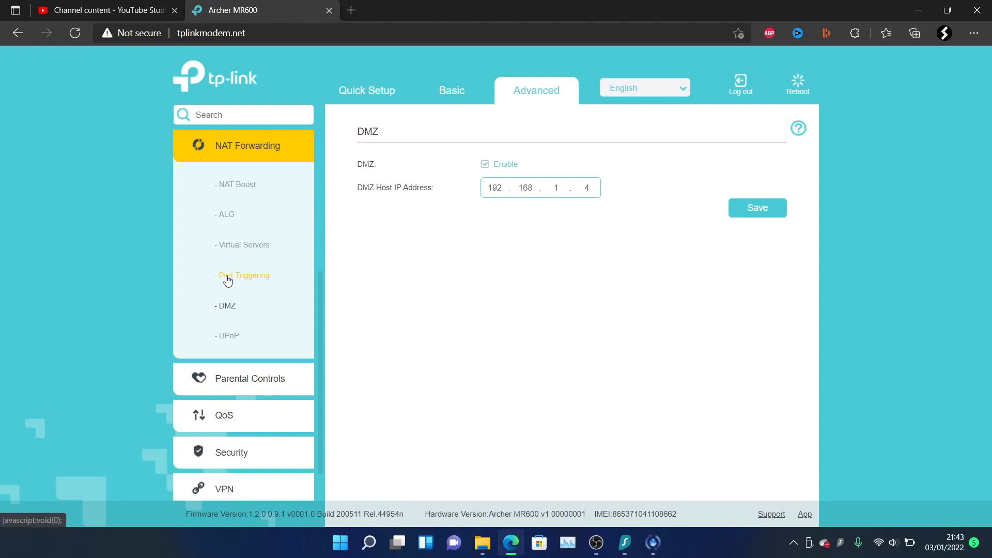
# Step: Show the Virtual Servers list with the rule forwarding port 55609 to 192.168.1.4
pyautogui.click(243, 275)
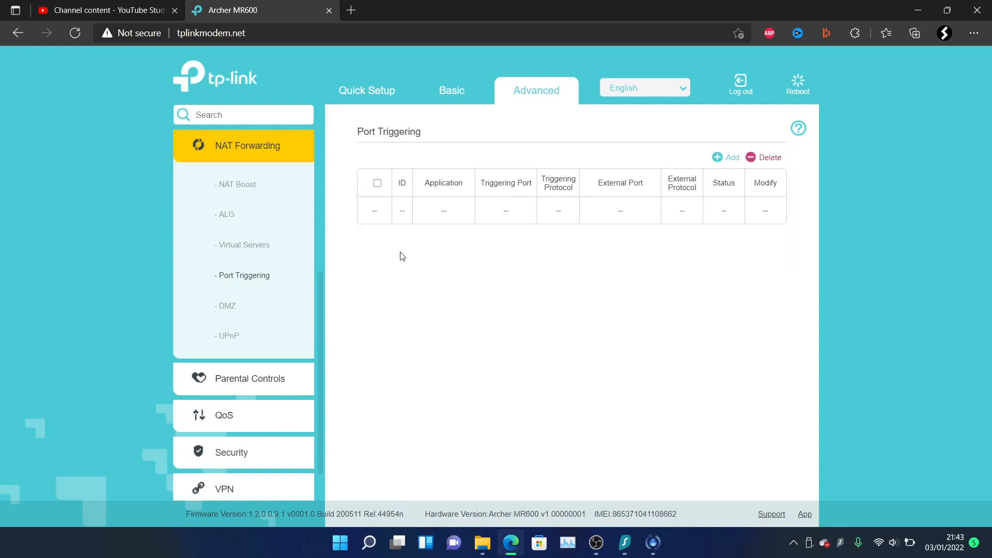
pyautogui.click(243, 245)
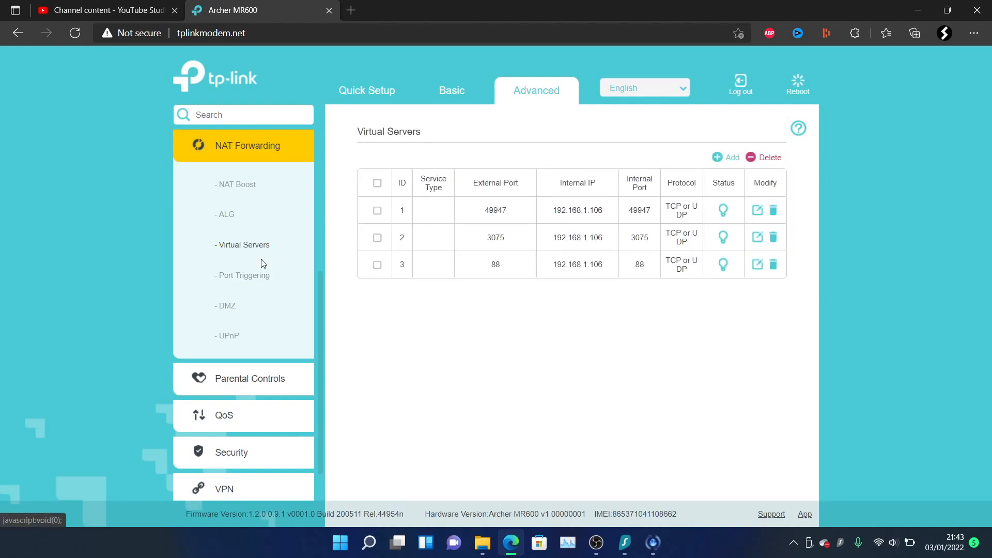
pyautogui.moveTo(262, 275)
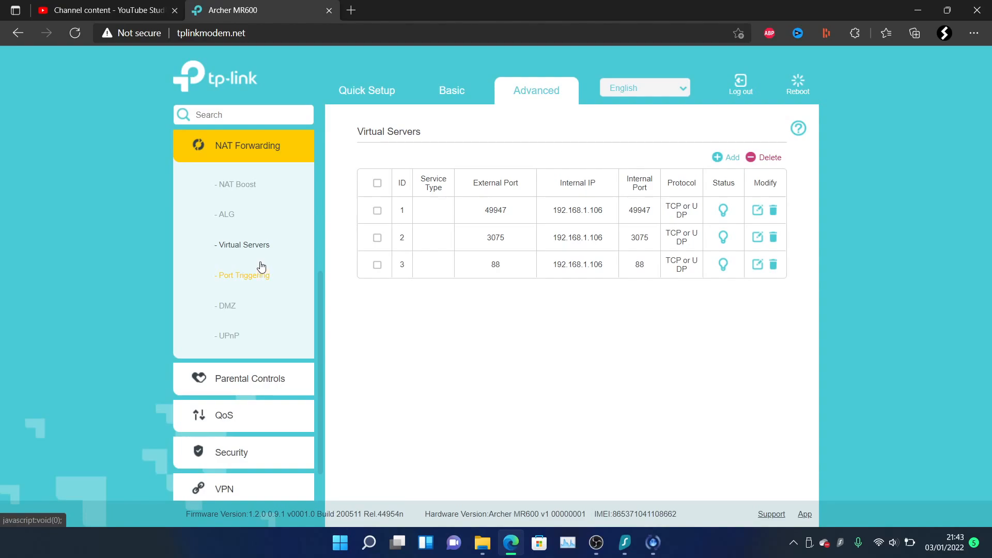
pyautogui.moveTo(443, 203)
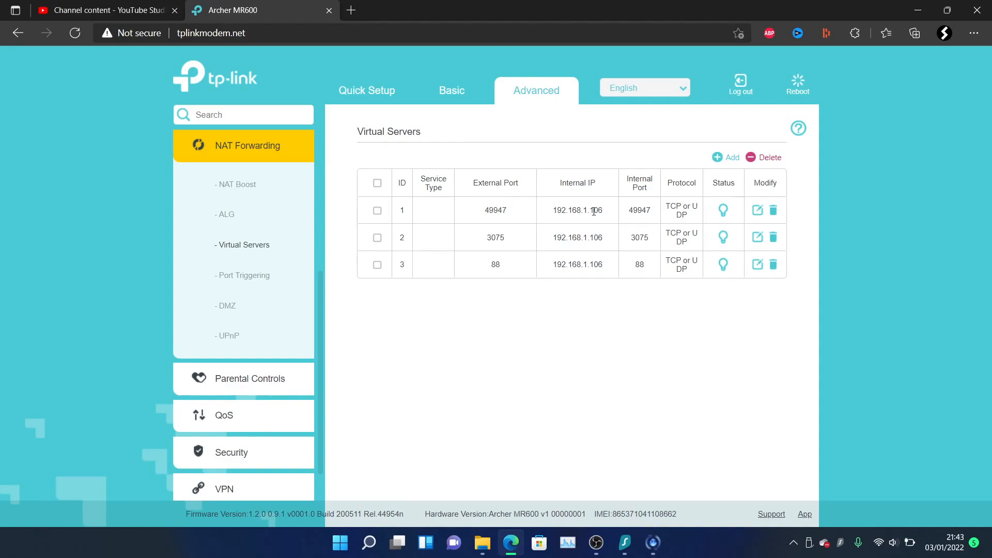
pyautogui.click(595, 542)
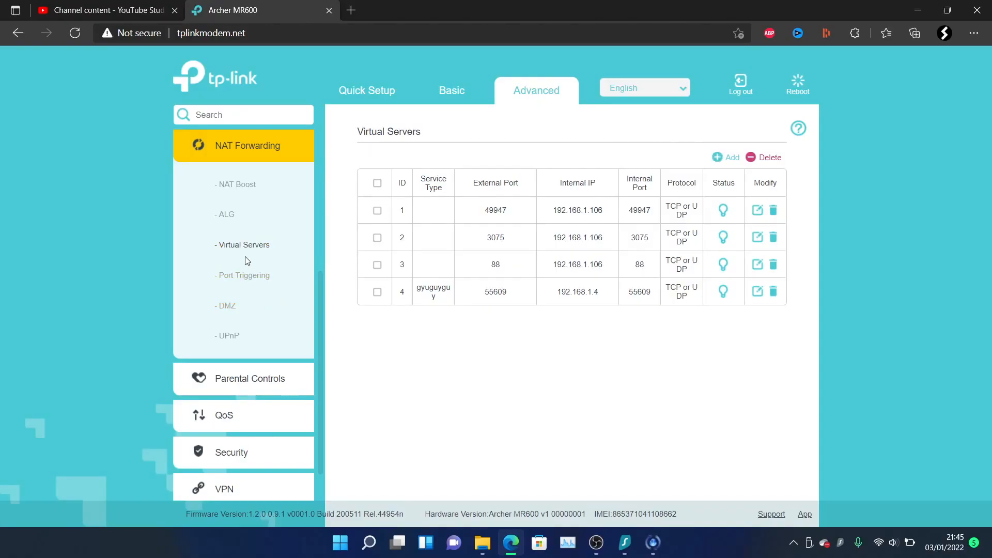
pyautogui.moveTo(691, 146)
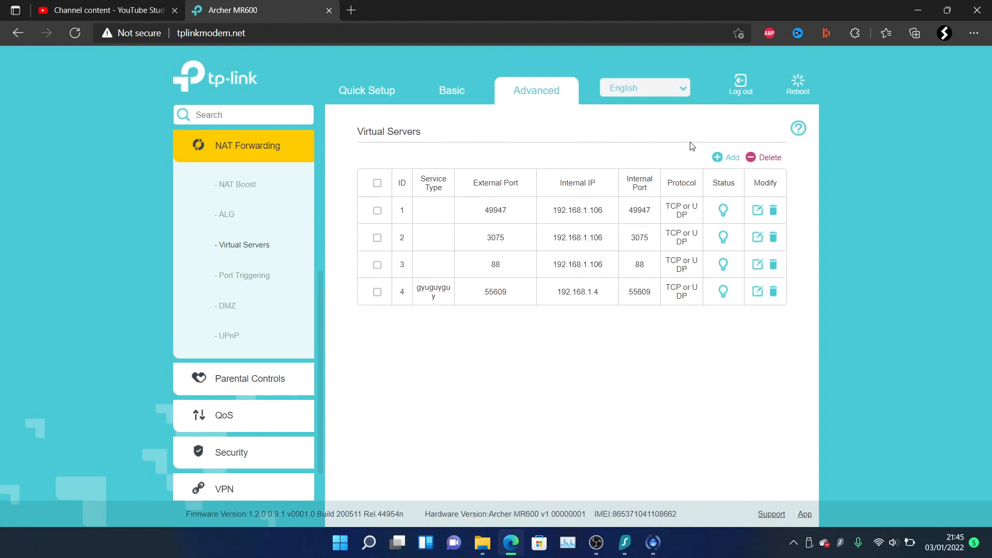
# Step: Add a virtual server rule with service type 'guggg' and external port 55609
pyautogui.click(724, 157)
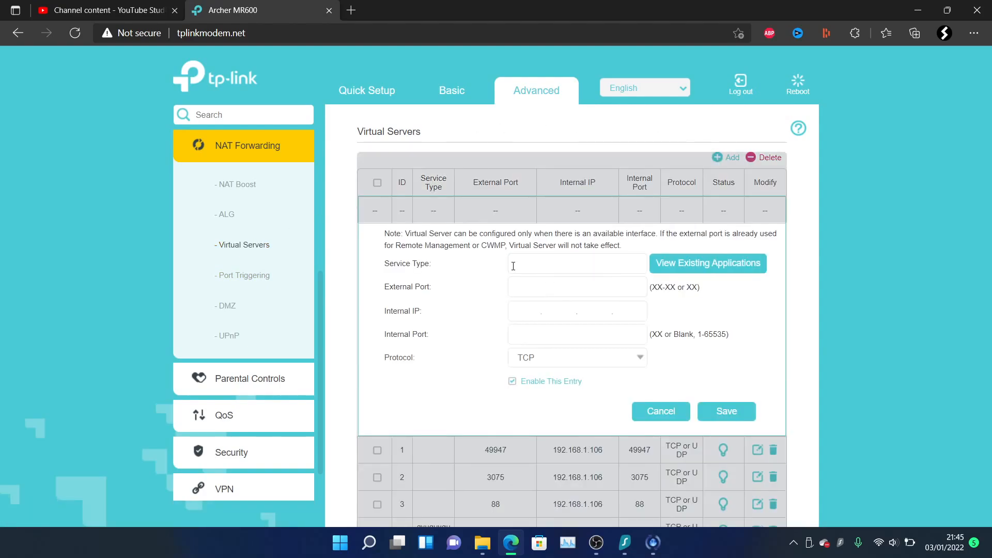
pyautogui.write('guggg')
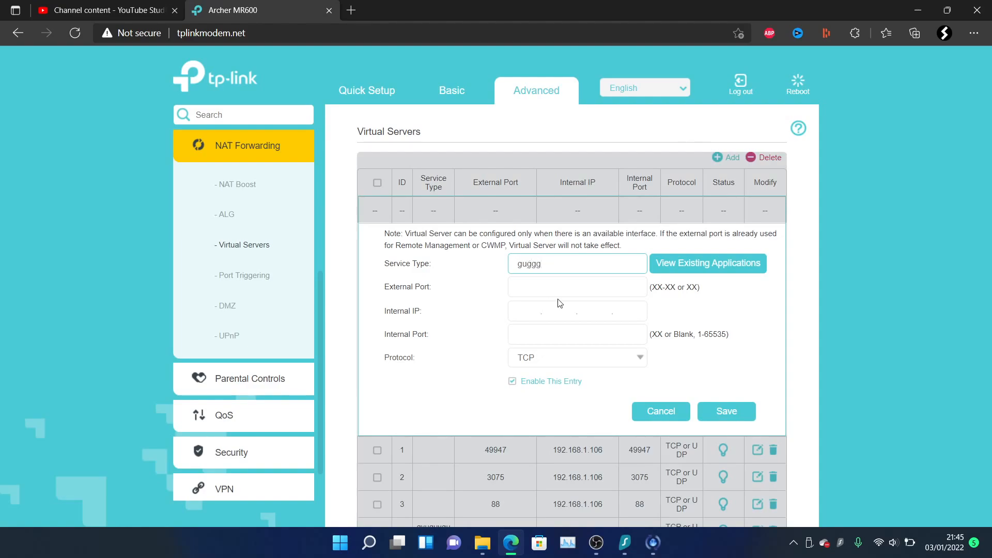
pyautogui.click(576, 286)
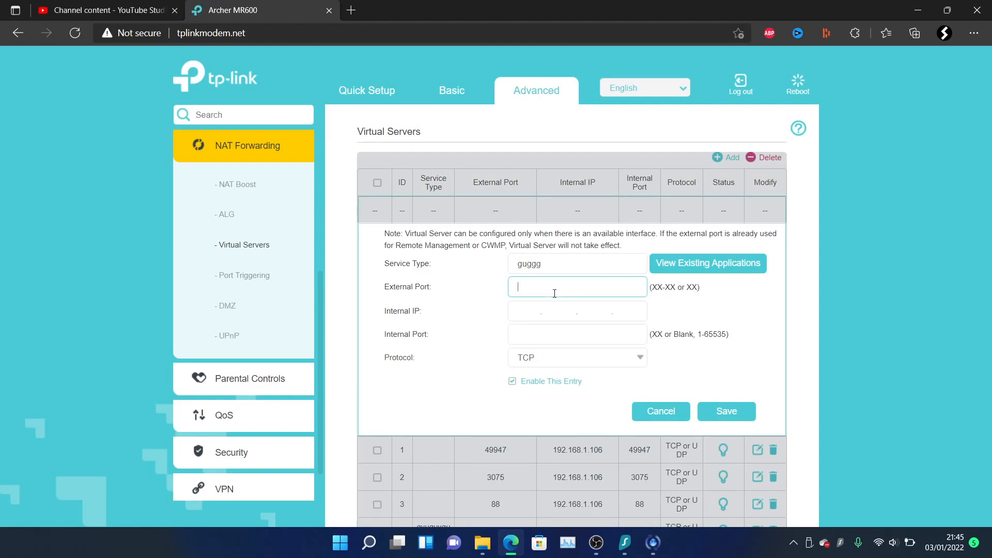
pyautogui.click(595, 542)
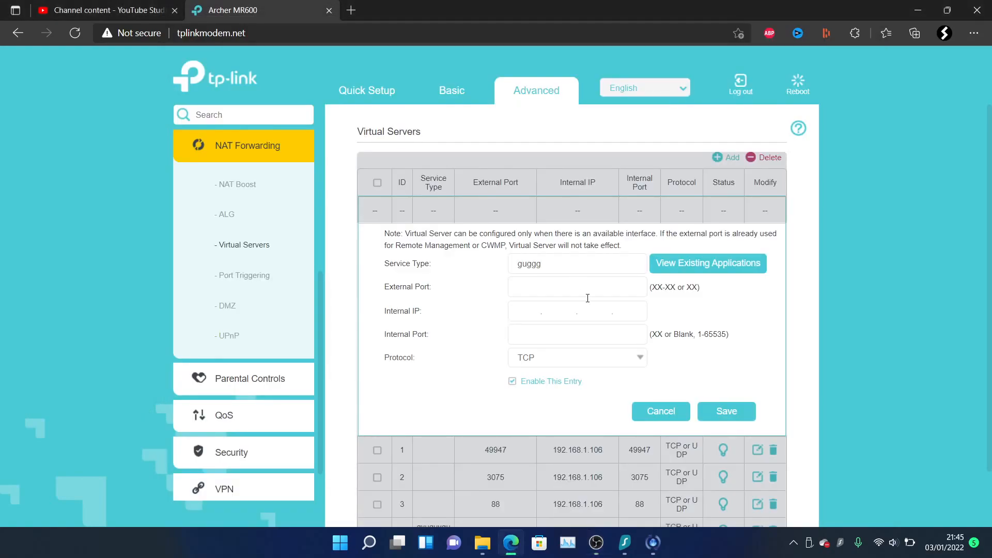
pyautogui.write('55609')
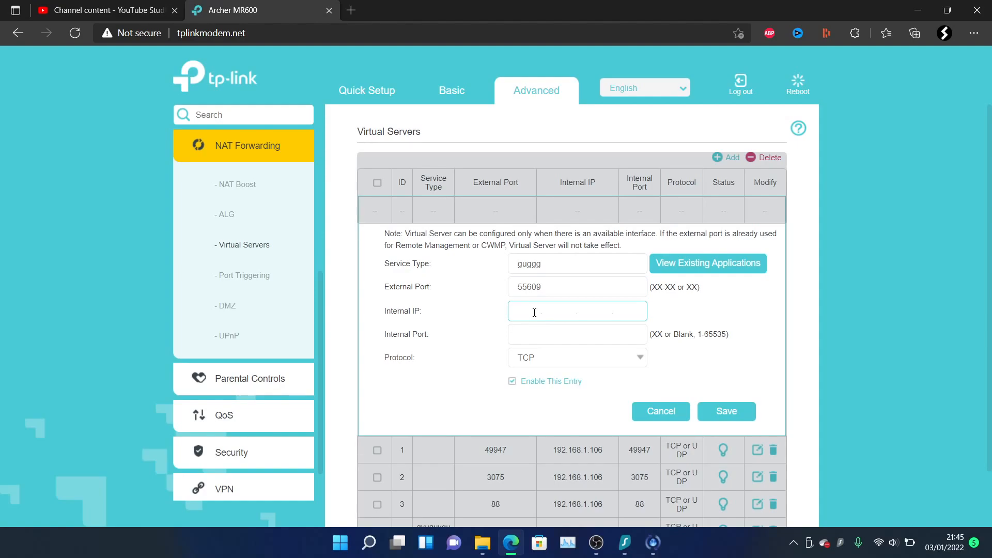
pyautogui.moveTo(506, 369)
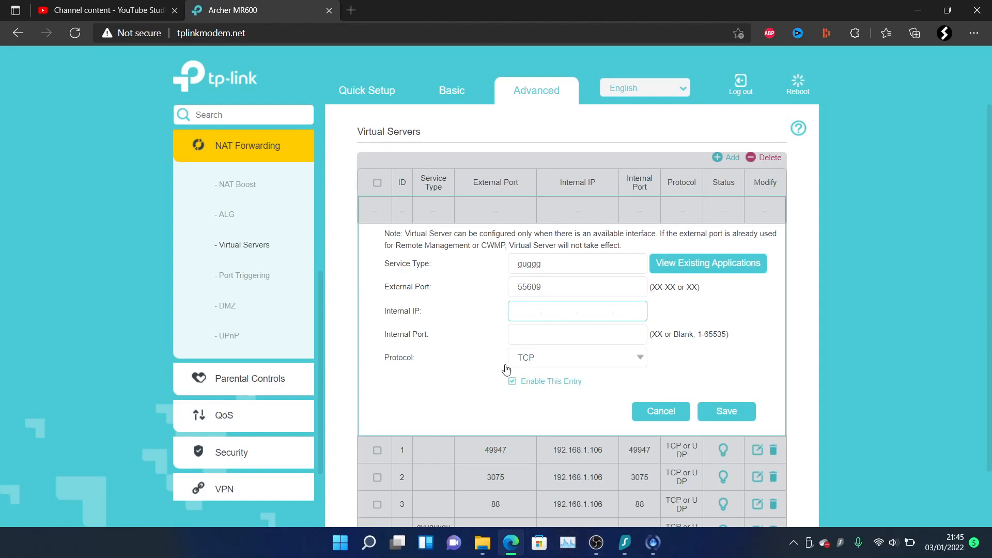
# Step: Set the rule's protocol to ALL, then return to the DMZ page showing host 192.168.1.106
pyautogui.click(576, 357)
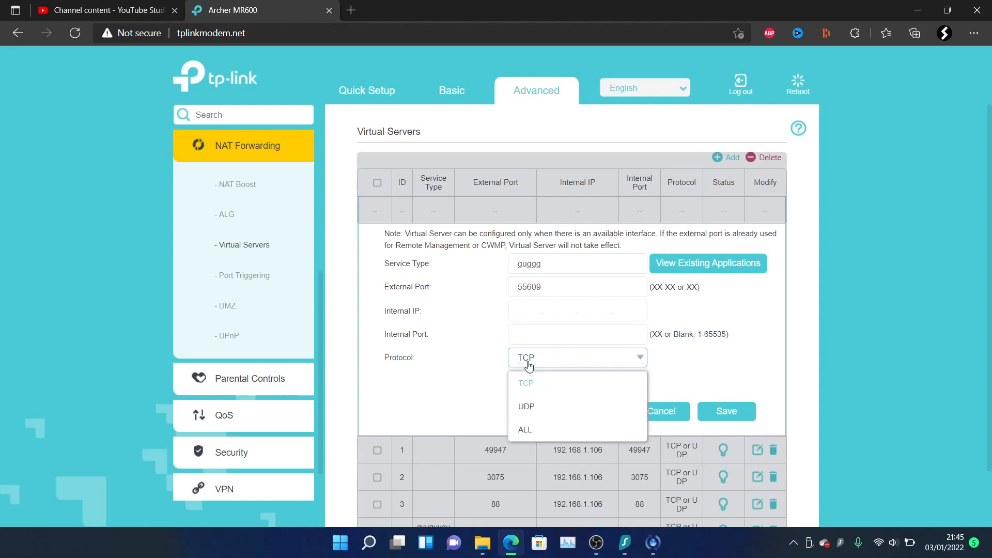
pyautogui.click(525, 428)
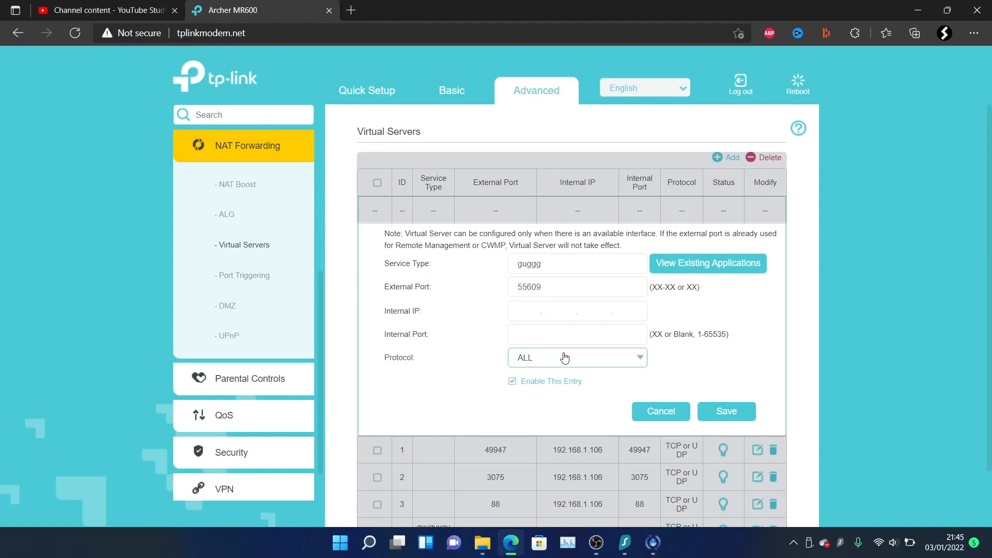
pyautogui.click(226, 306)
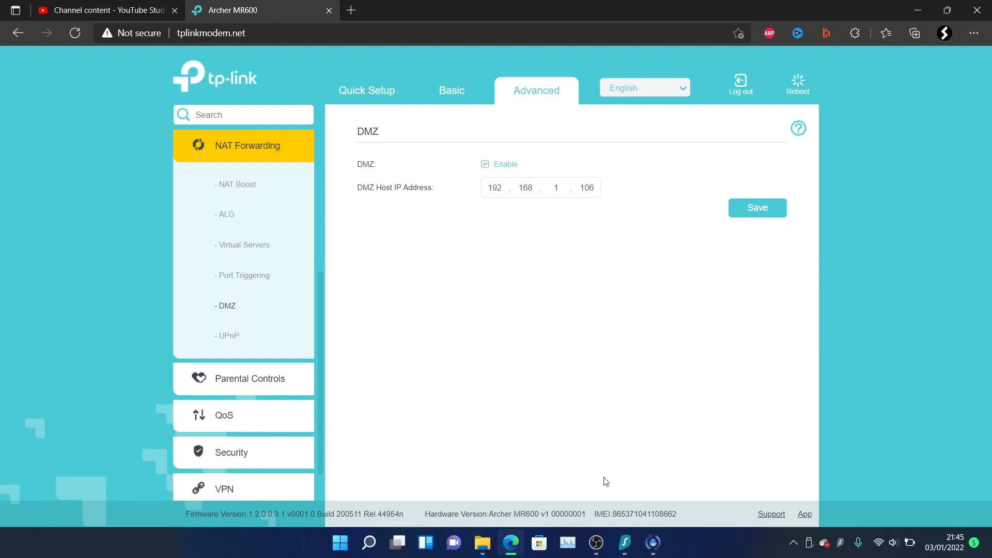
pyautogui.click(595, 542)
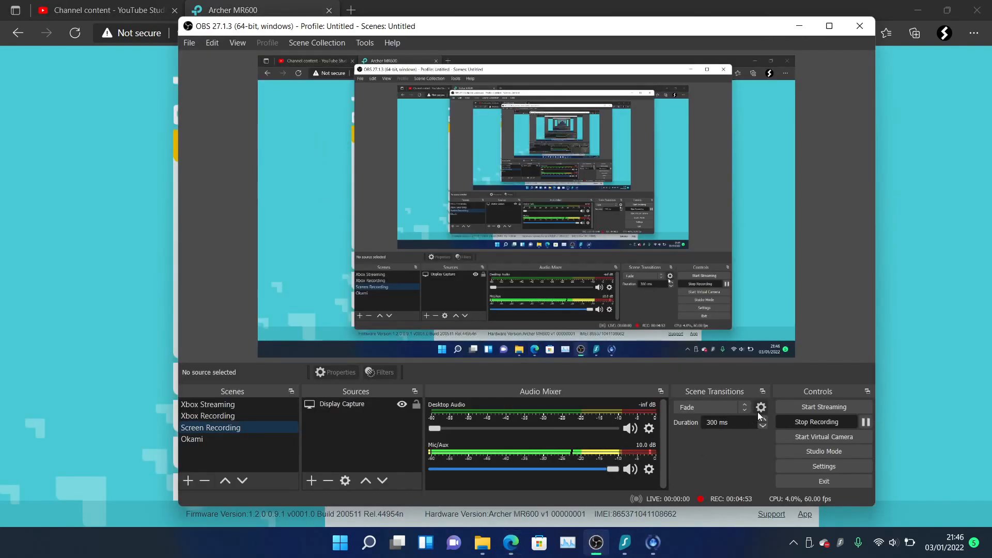